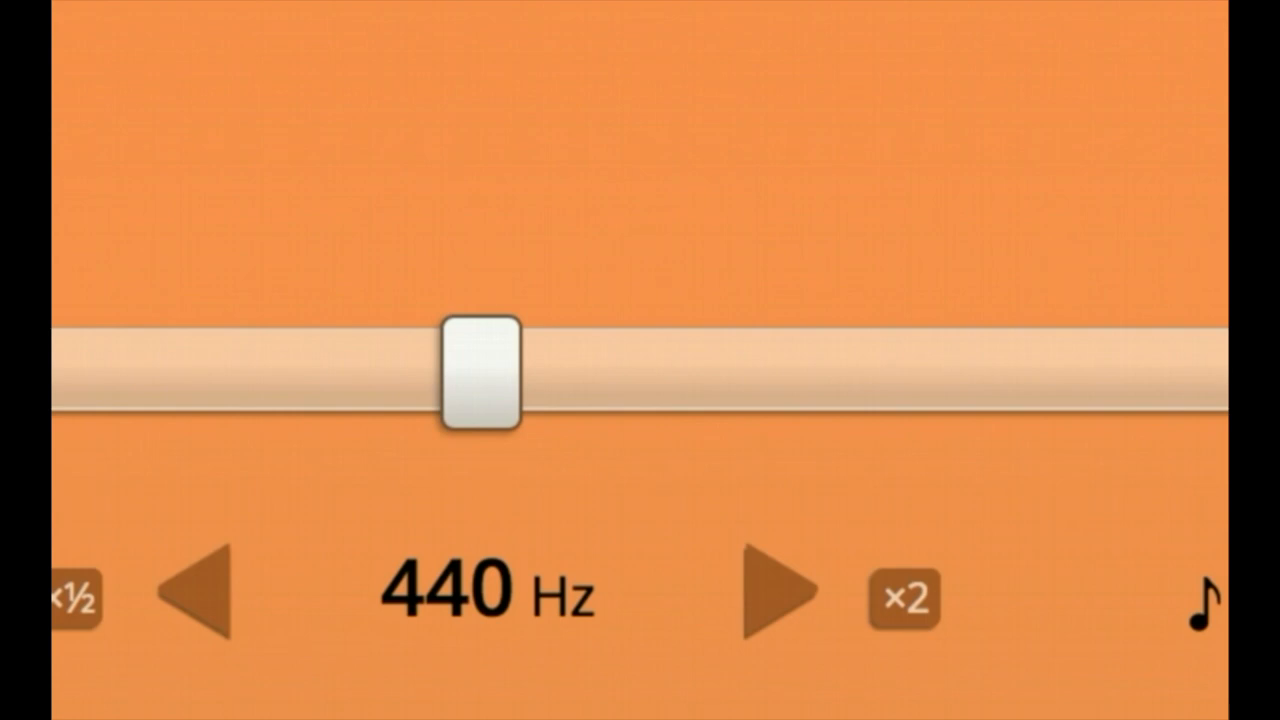
# - Sweep the frequency slider through 340, 413, 487, 447, 440 Hz, settling at 447 Hz
pyautogui.moveTo(480, 376); pyautogui.dragTo(416, 376)
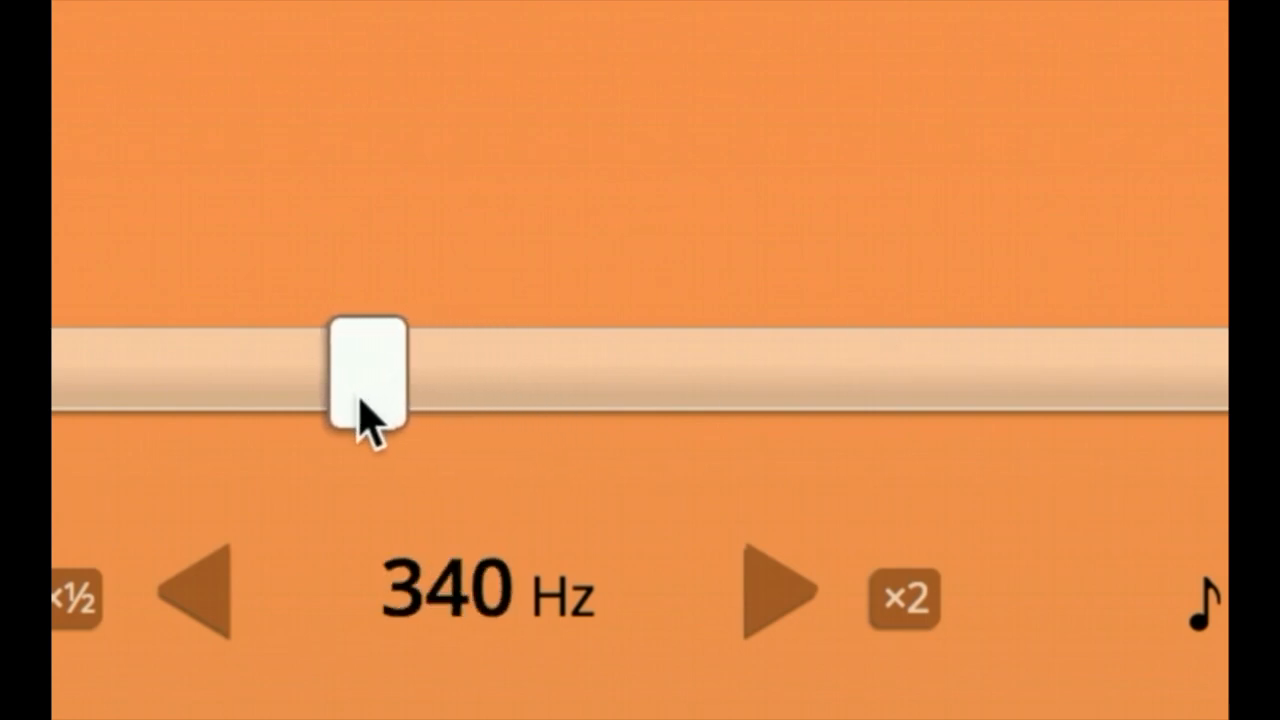
pyautogui.moveTo(364, 376); pyautogui.dragTo(450, 376)
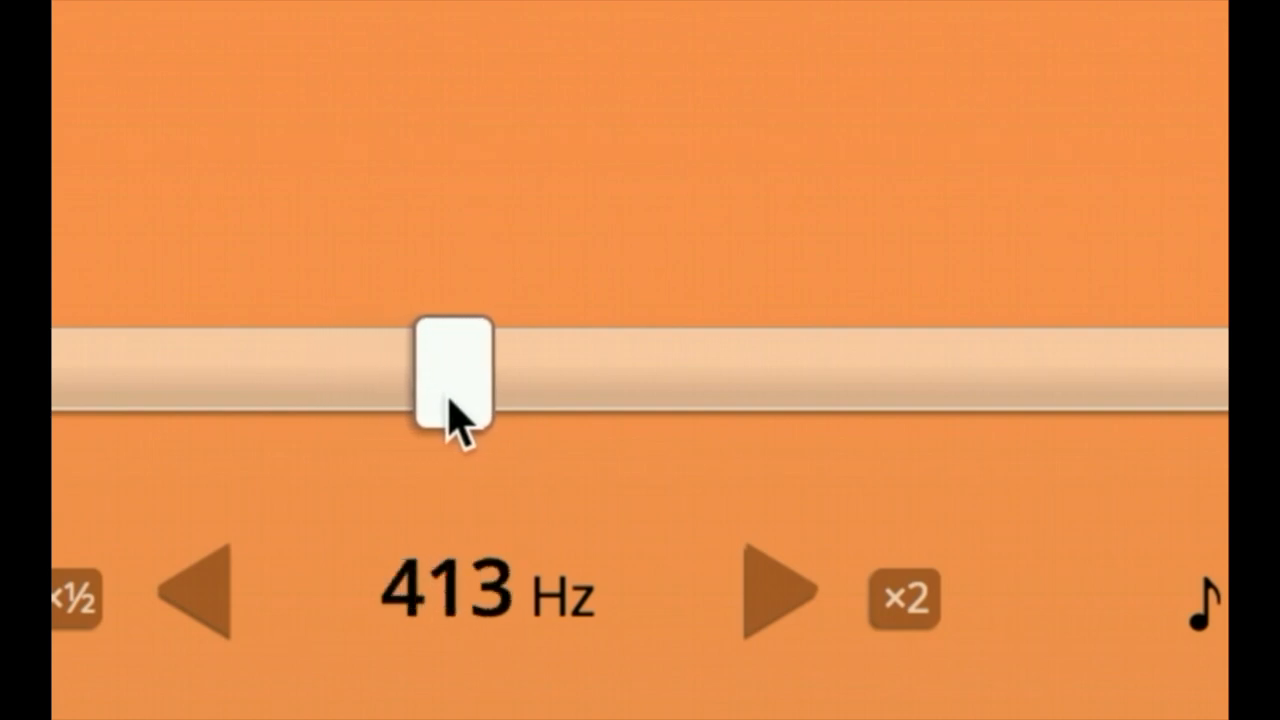
pyautogui.moveTo(450, 380); pyautogui.dragTo(524, 380)
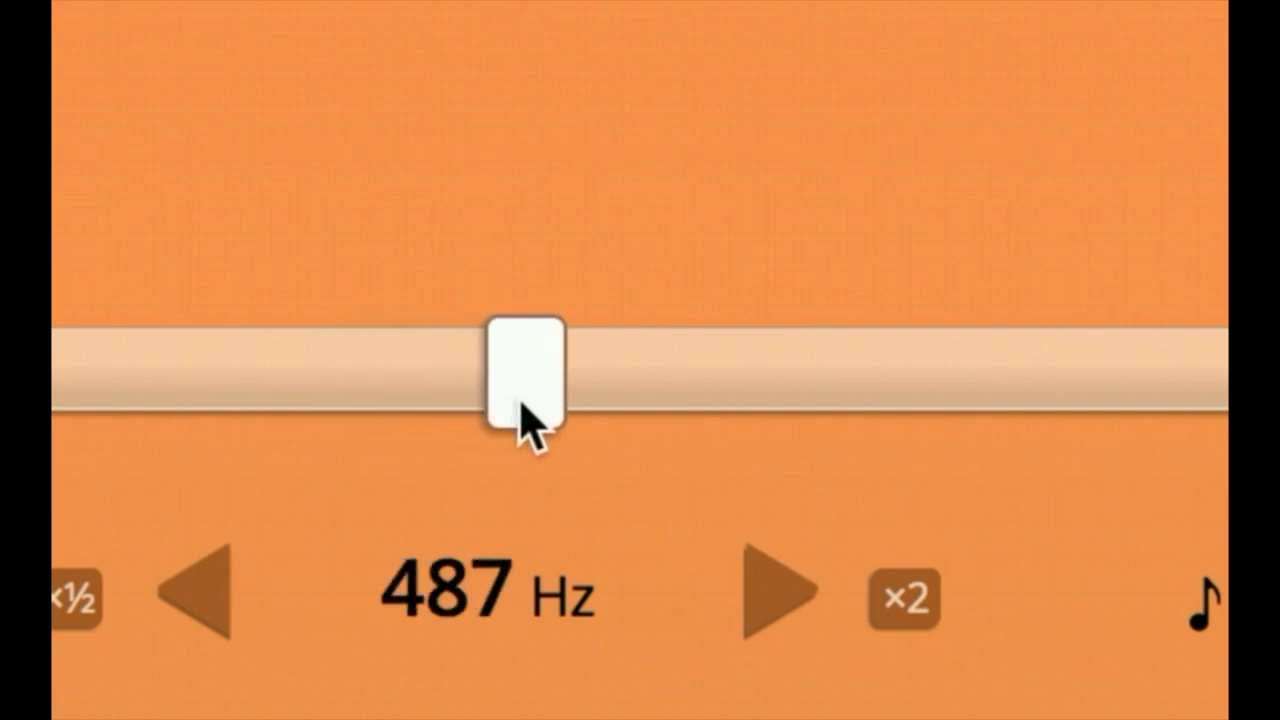
pyautogui.moveTo(524, 370); pyautogui.dragTo(484, 370)
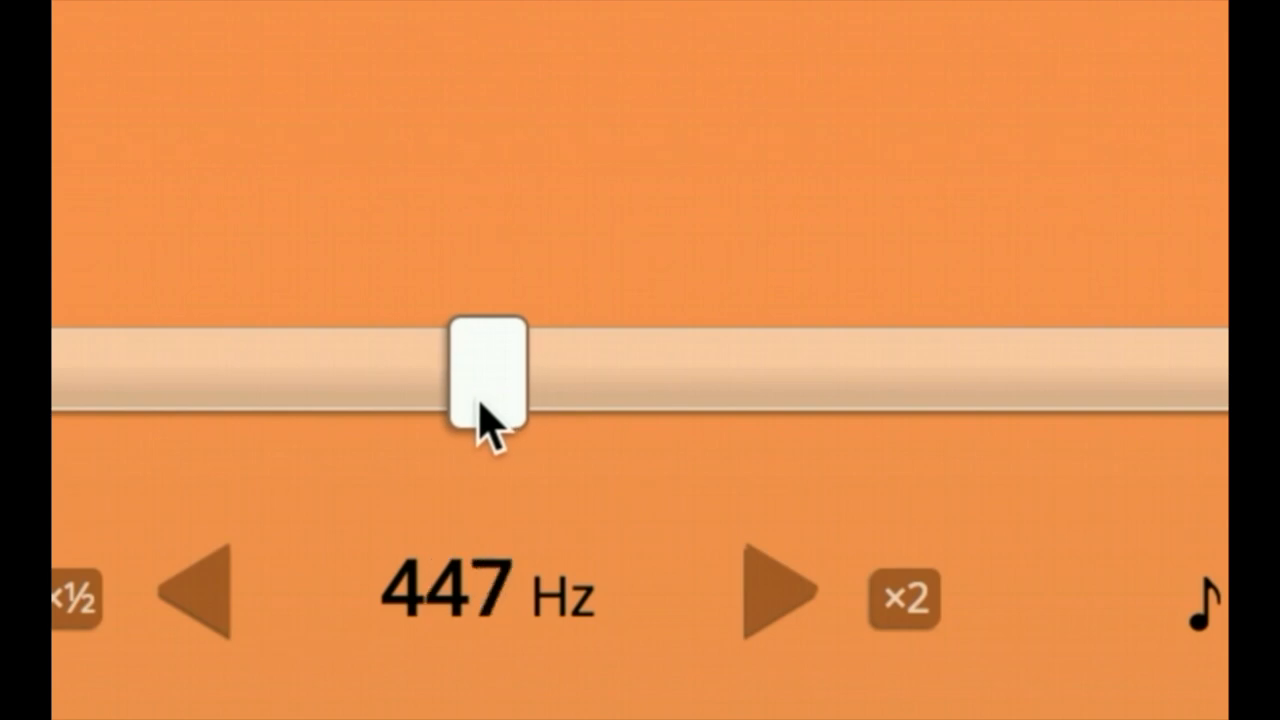
pyautogui.moveTo(484, 376); pyautogui.dragTo(478, 376)
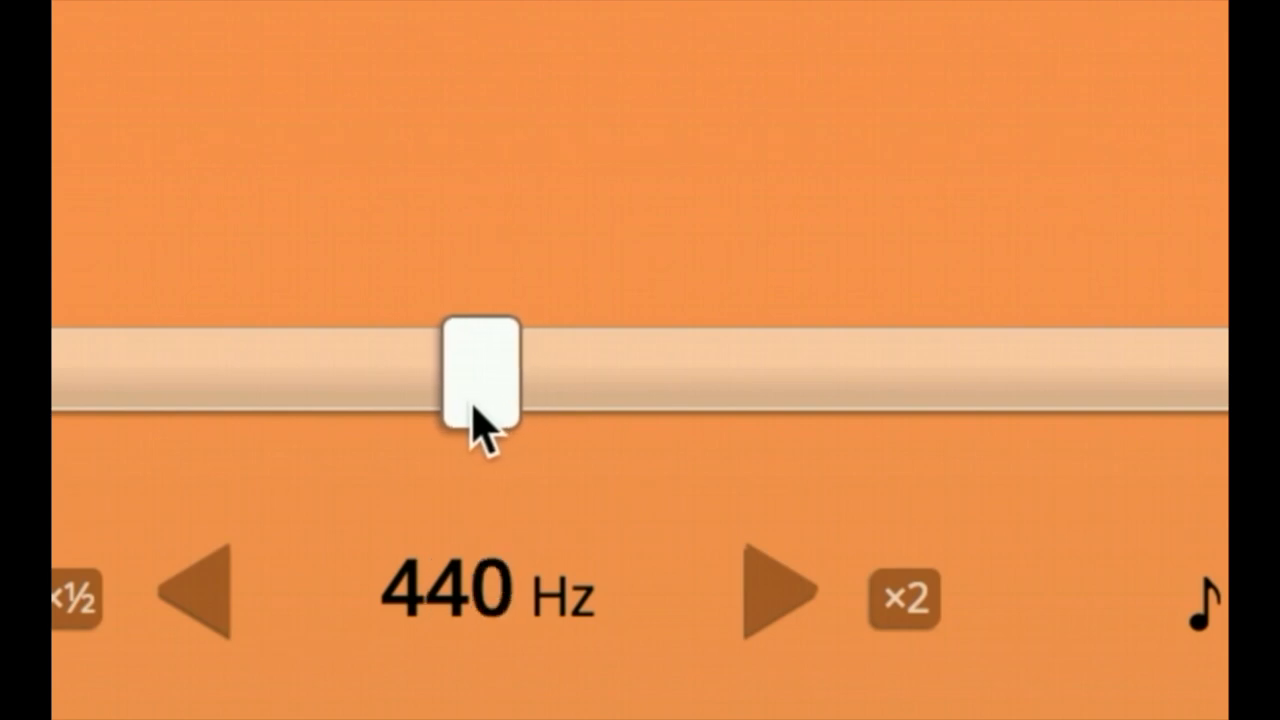
pyautogui.moveTo(478, 370); pyautogui.dragTo(484, 370)
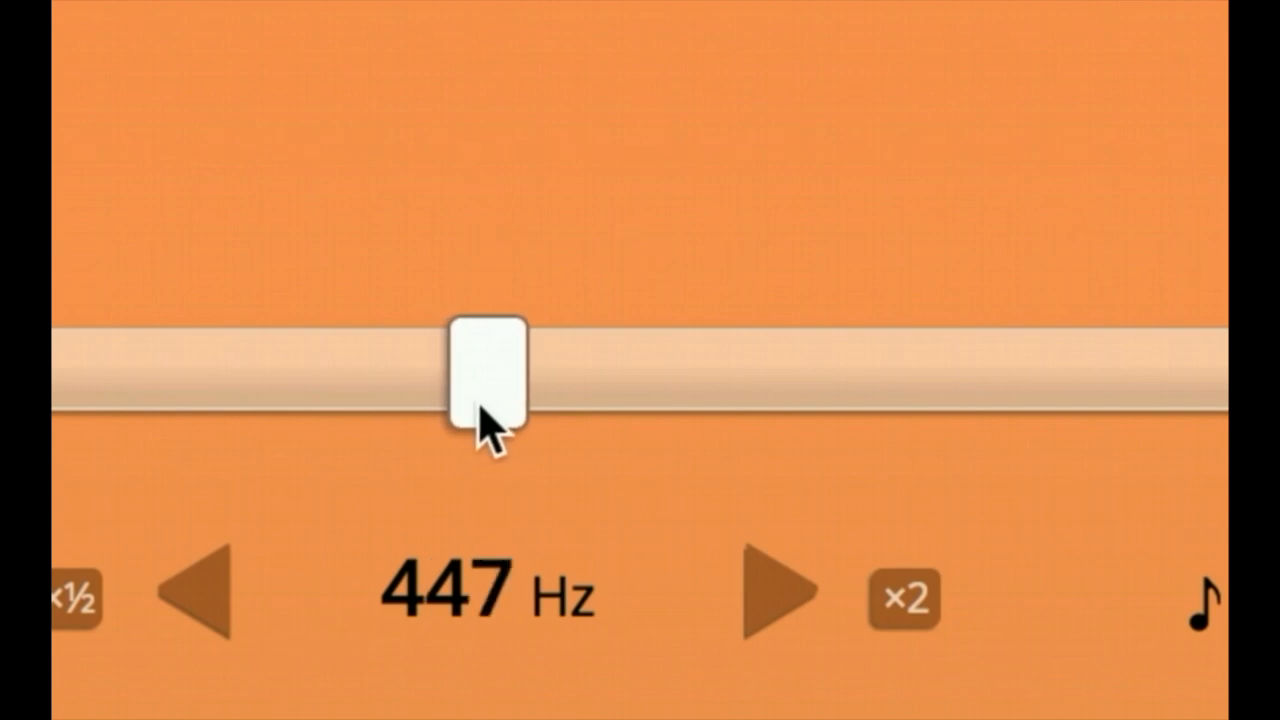